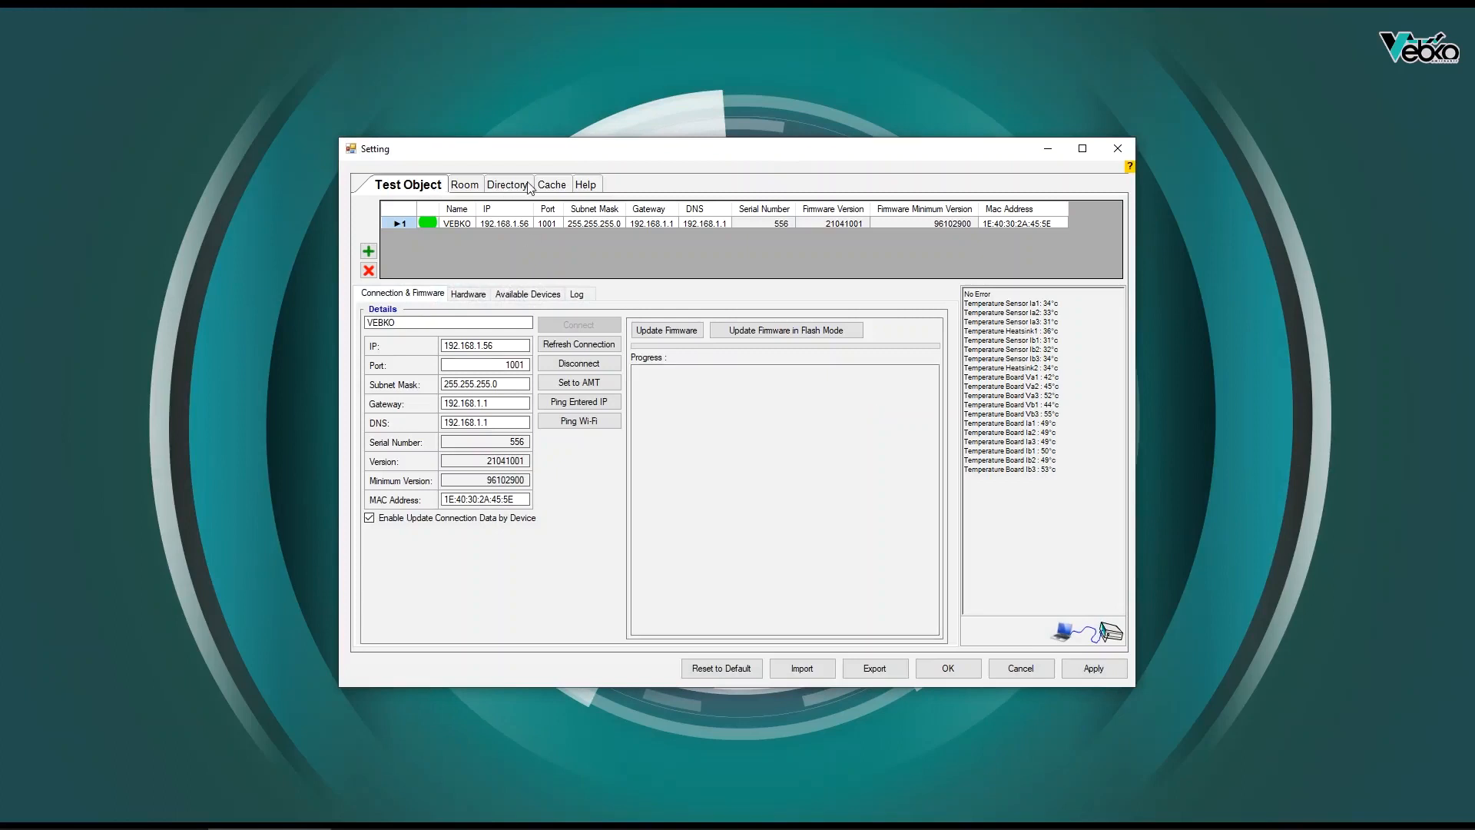
# - Show the Help settings page with video, file download and help language options
pyautogui.click(571, 183)
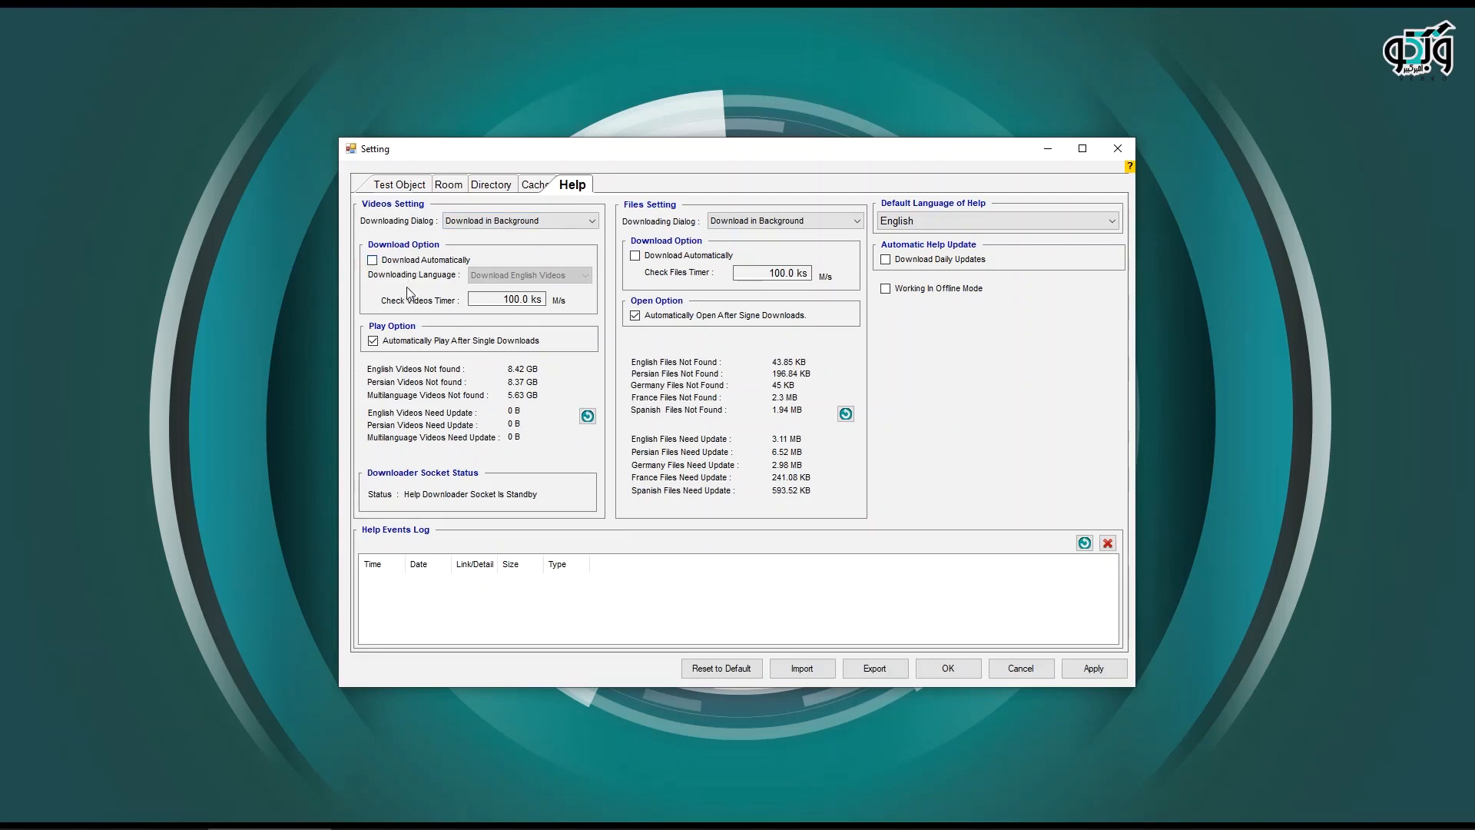
pyautogui.moveTo(505, 481)
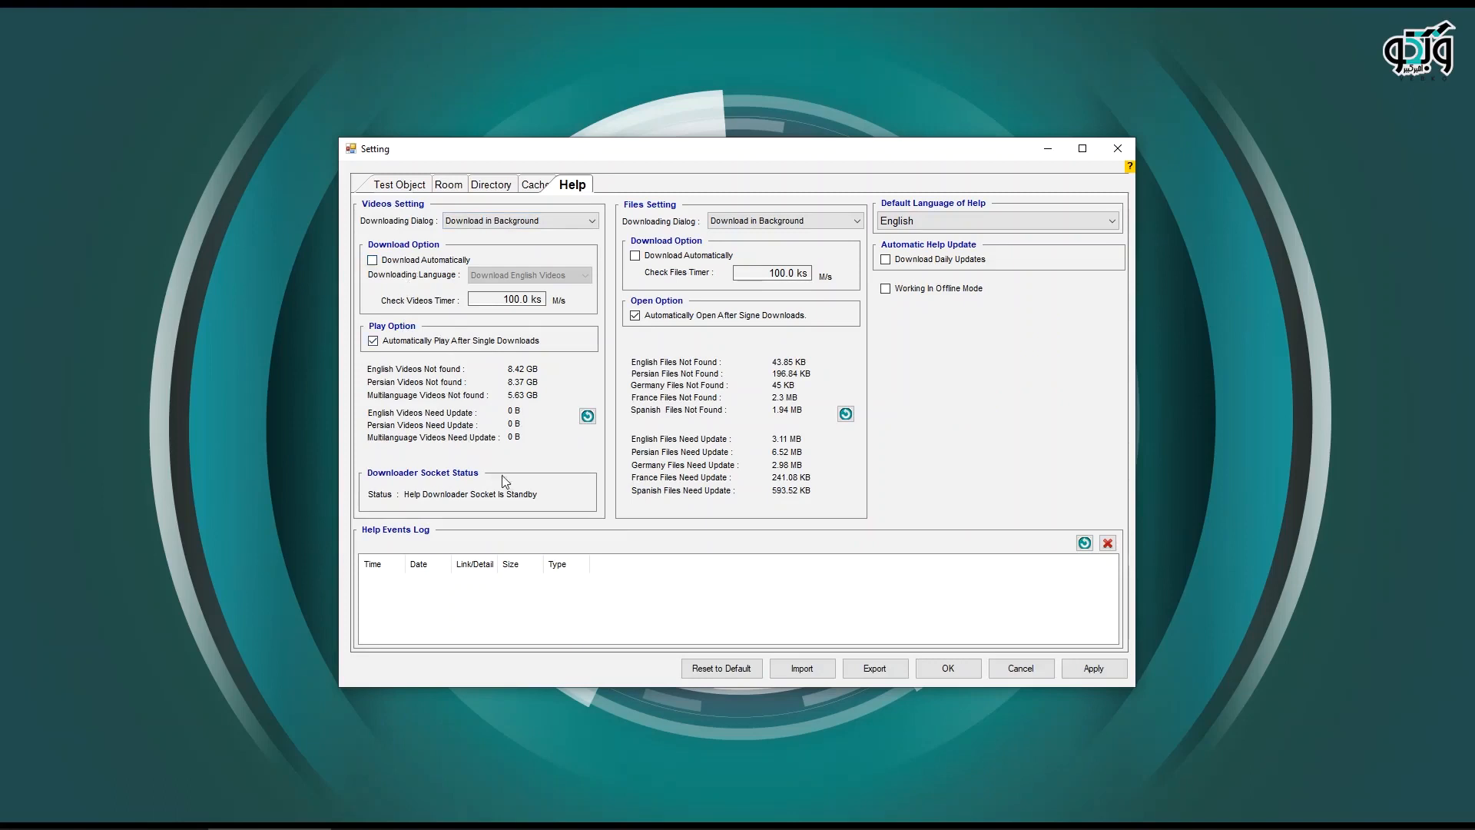
pyautogui.moveTo(736, 292)
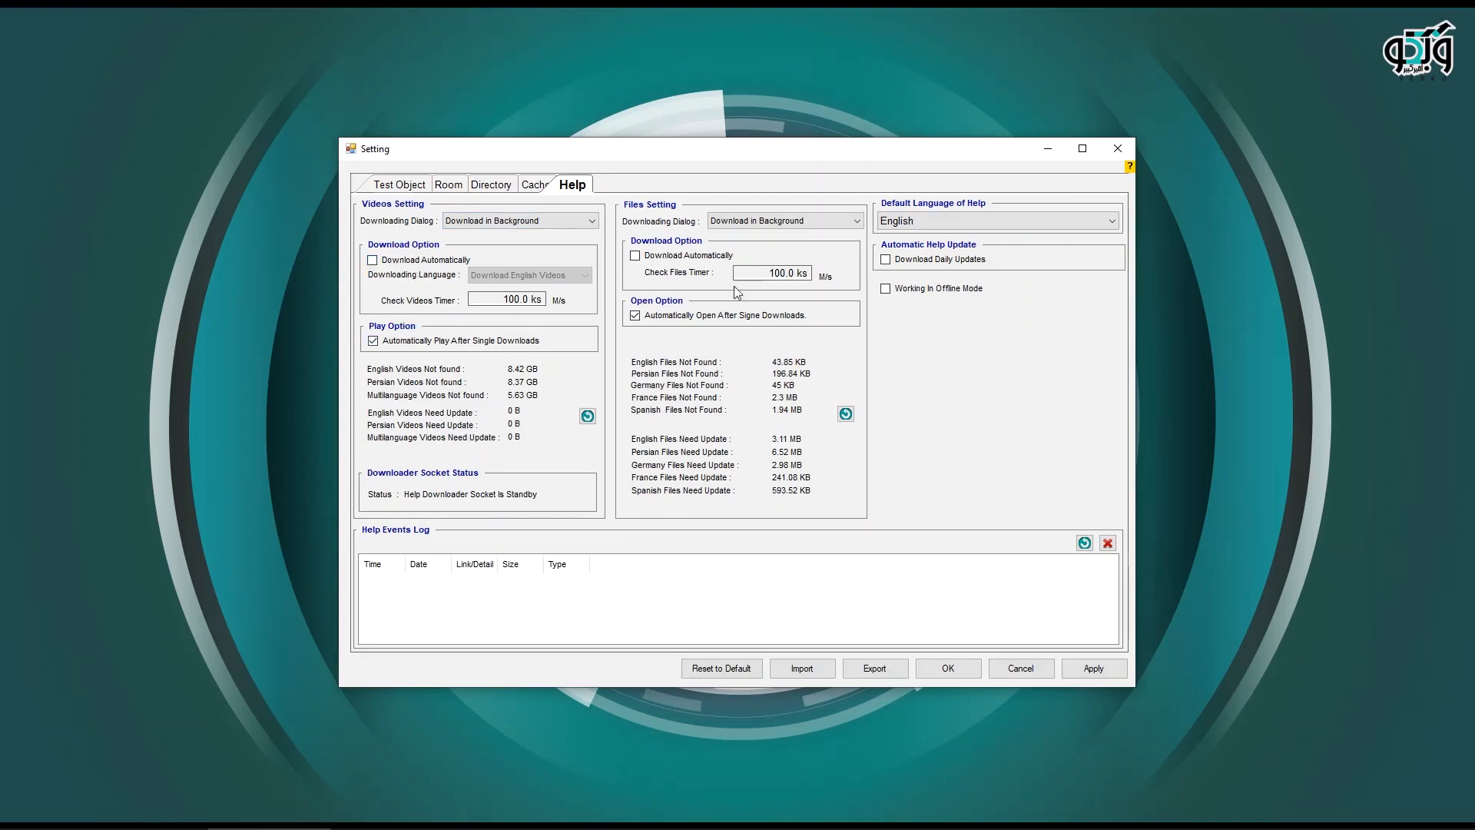
pyautogui.moveTo(625, 296)
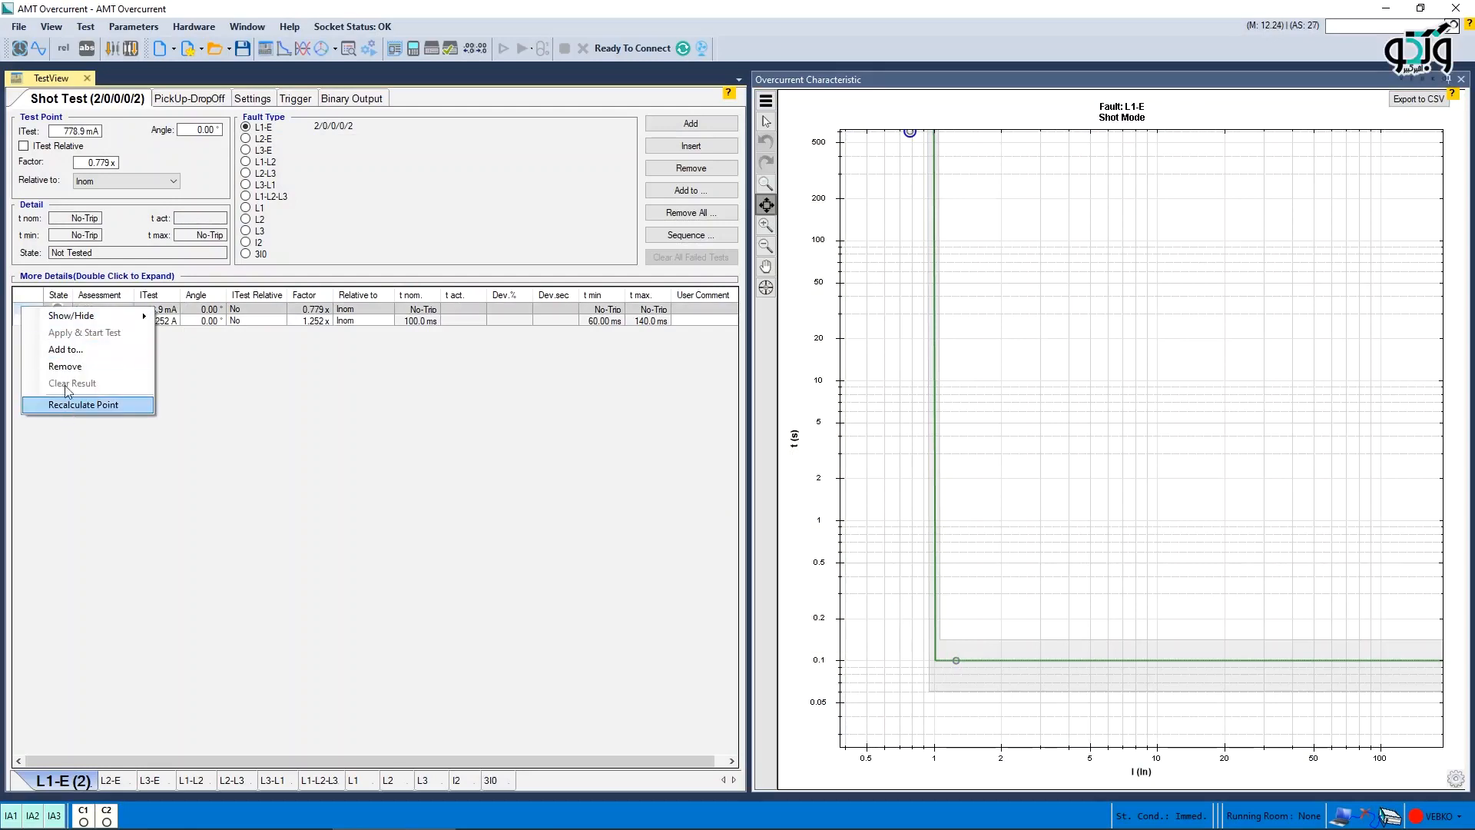
# - Recalculate the selected shot test point against the overcurrent characteristic
pyautogui.click(82, 404)
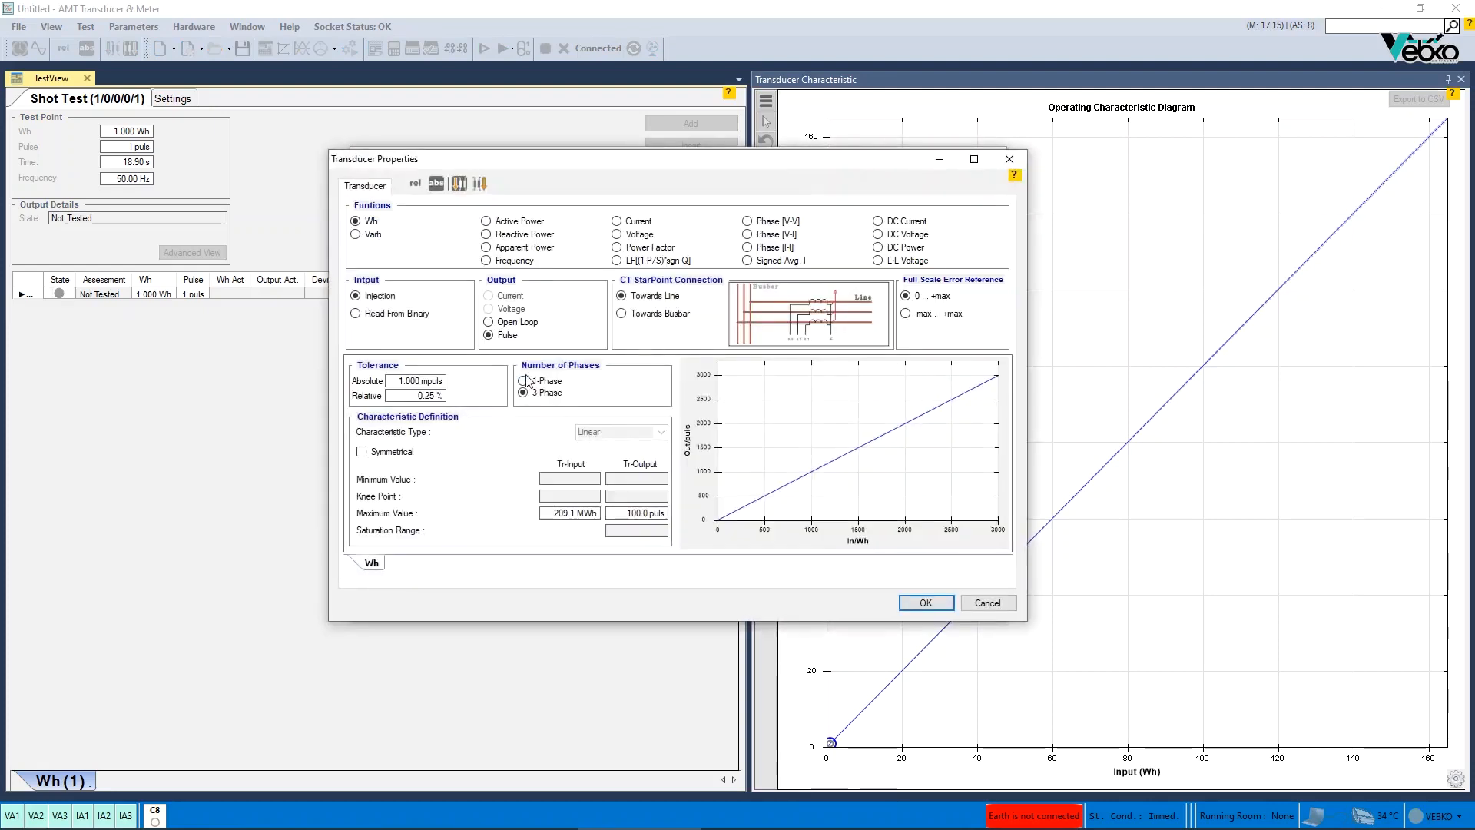
# - Set the Wh transducer input to Read From Binary and confirm, clearing the shot test points
pyautogui.click(355, 314)
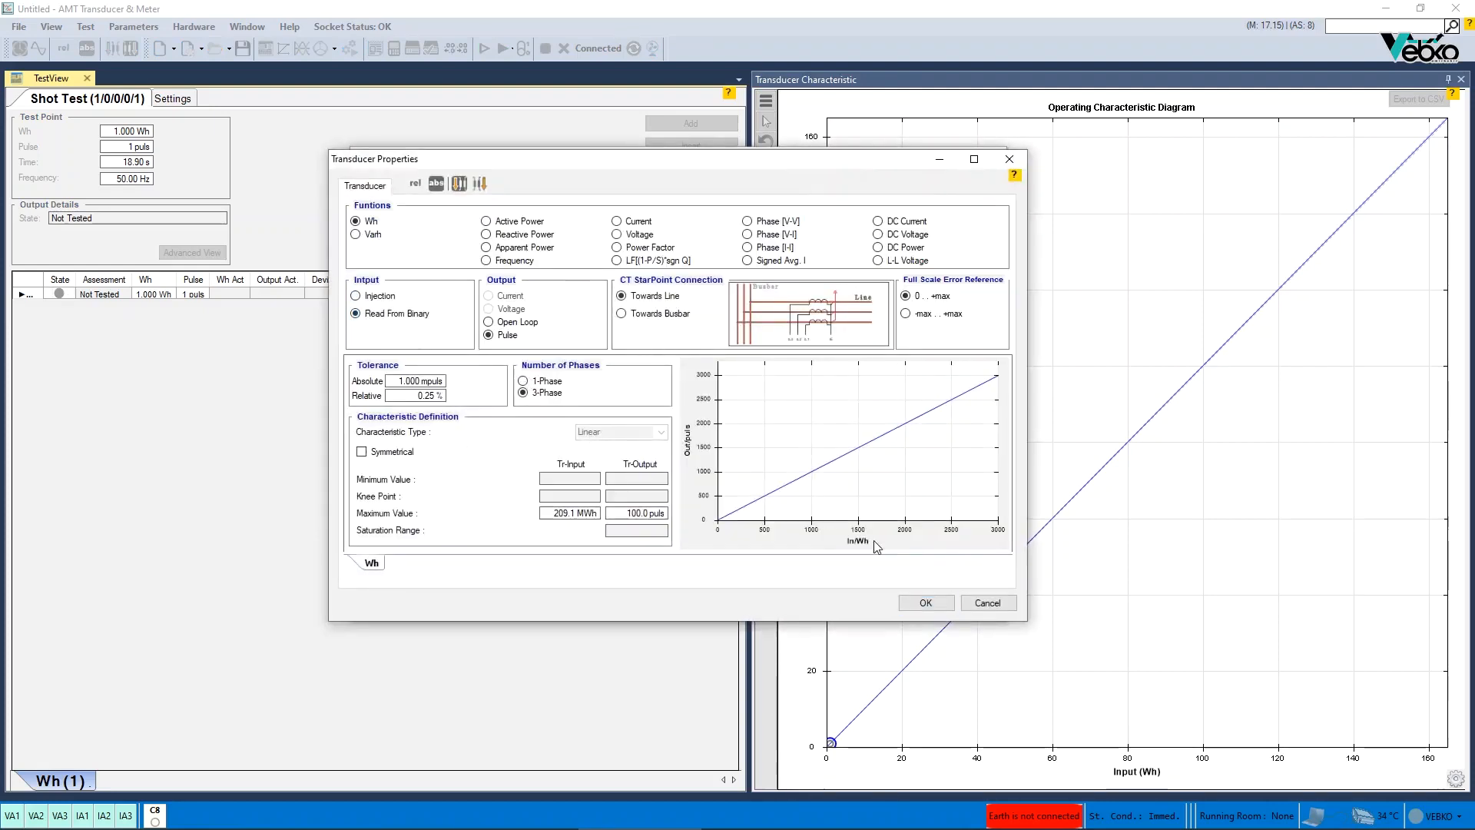
pyautogui.click(923, 603)
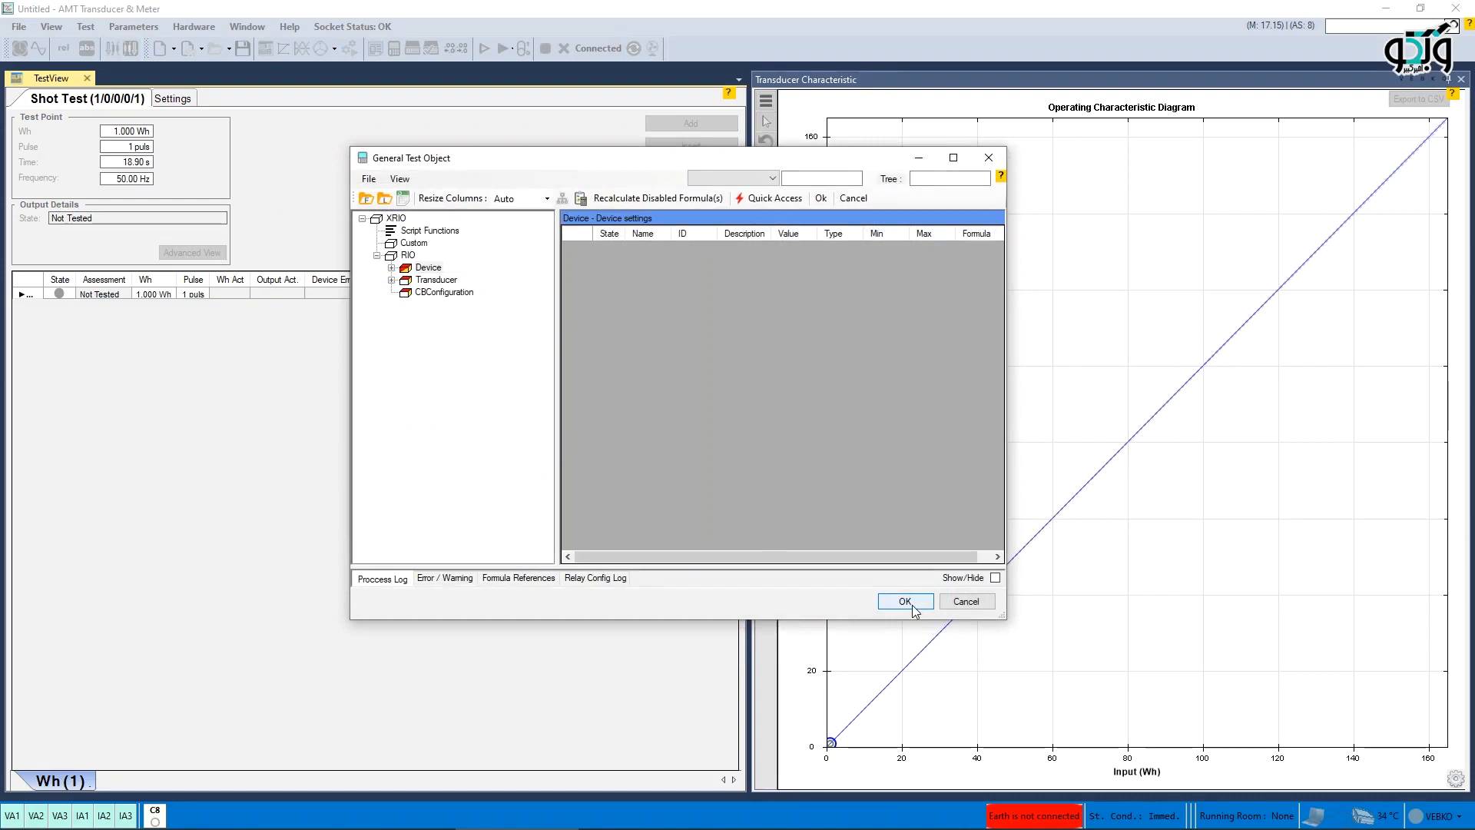
pyautogui.click(903, 601)
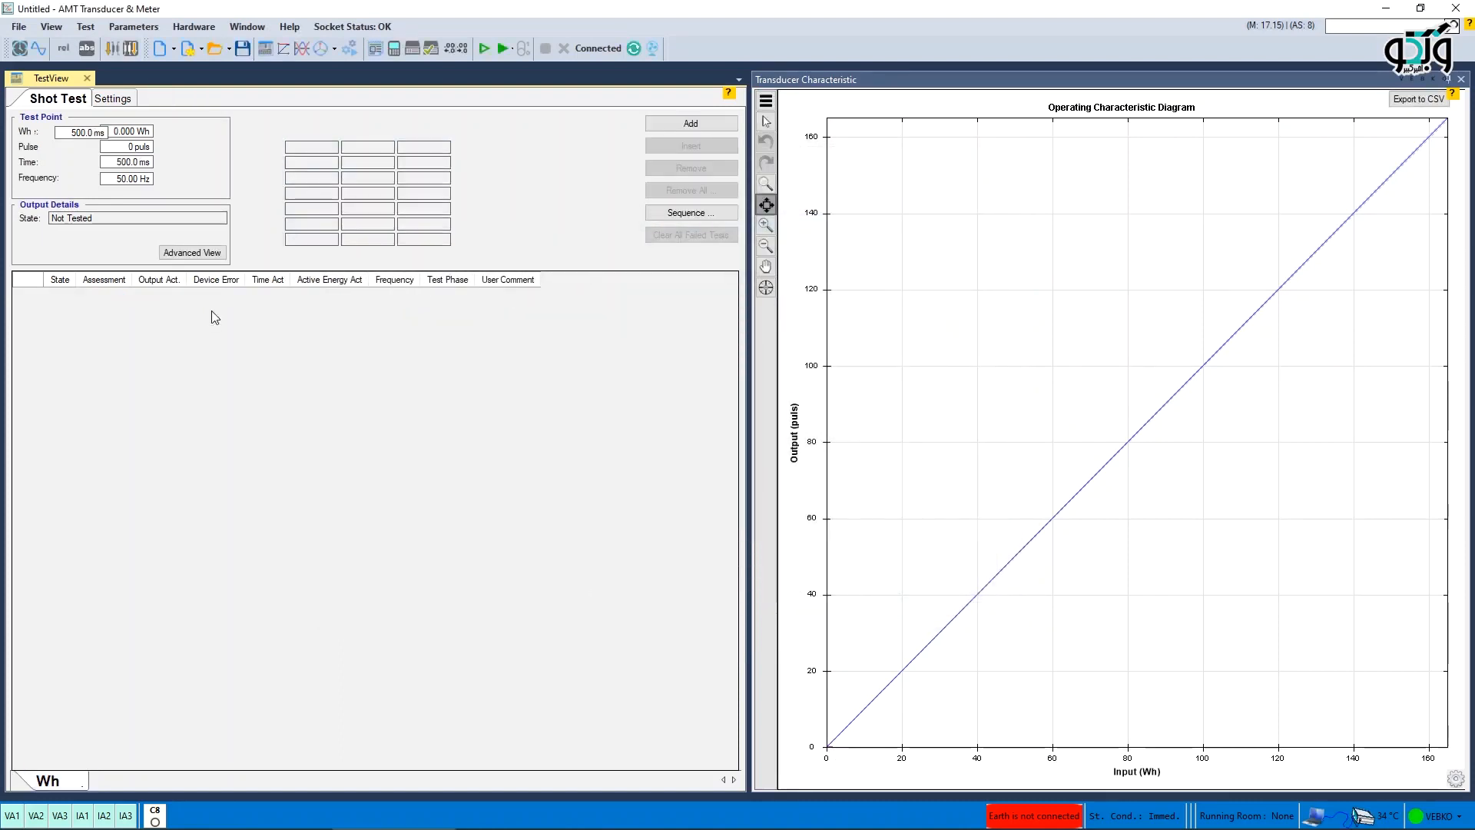